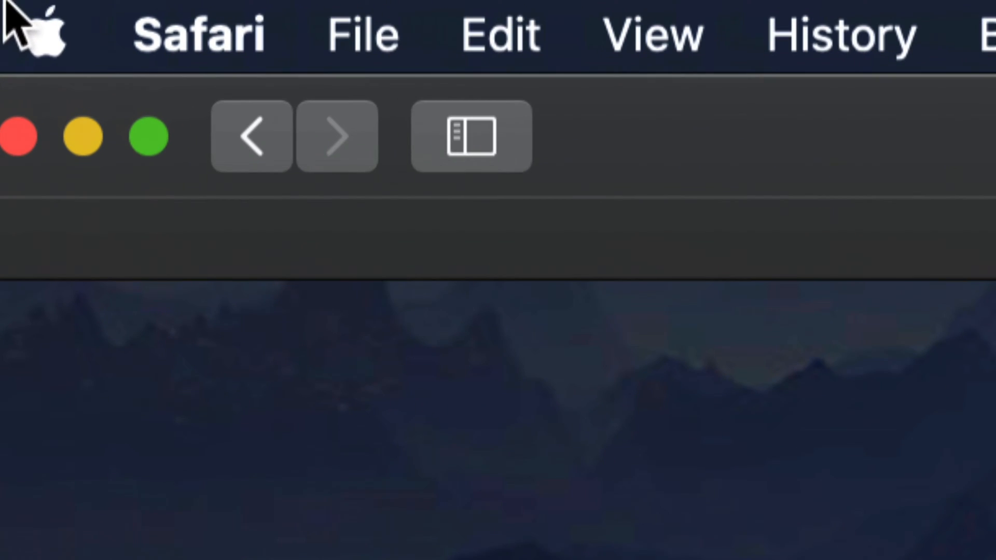
# Open Safari's menu, then the Apple menu showing System Preferences with one update
pyautogui.click(197, 33)
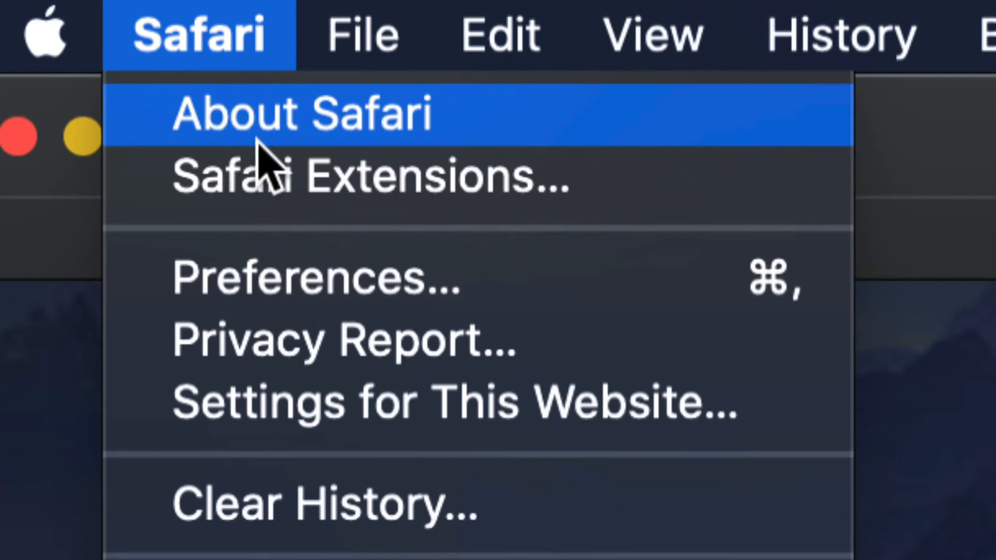
pyautogui.click(43, 33)
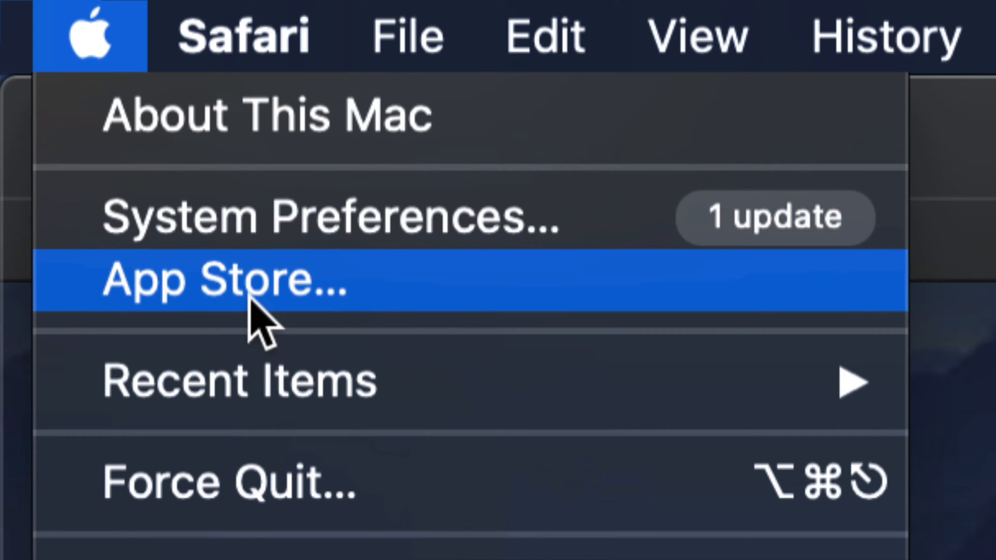
pyautogui.moveTo(438, 279)
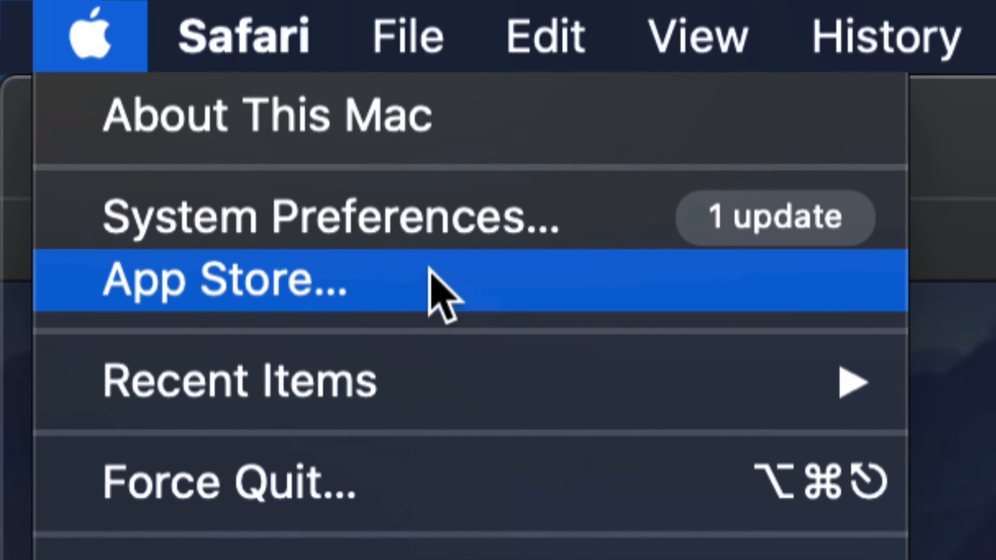
pyautogui.moveTo(305, 291)
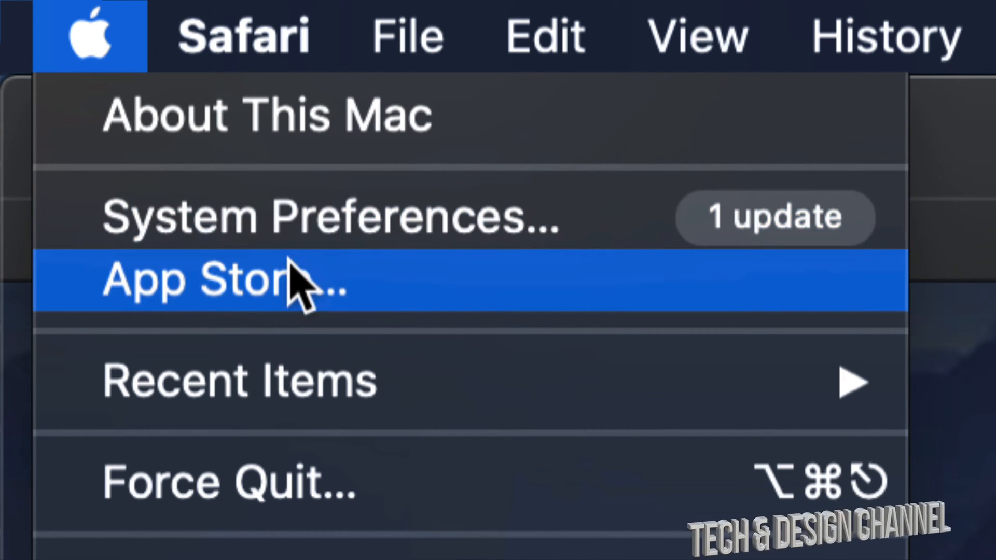
pyautogui.moveTo(378, 299)
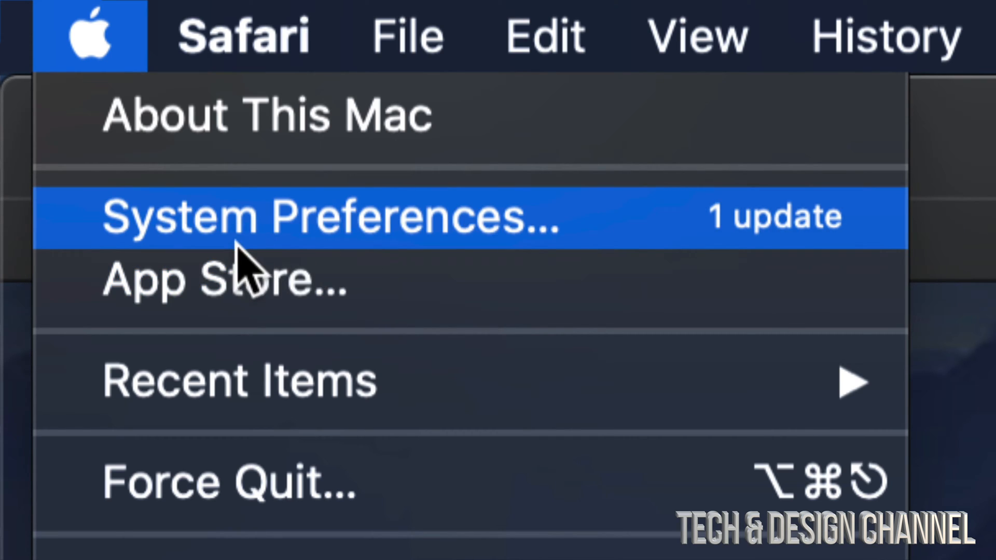
# Launch System Preferences and view the Catalina 10.15.7 Supplemental Update in Software Update
pyautogui.click(330, 216)
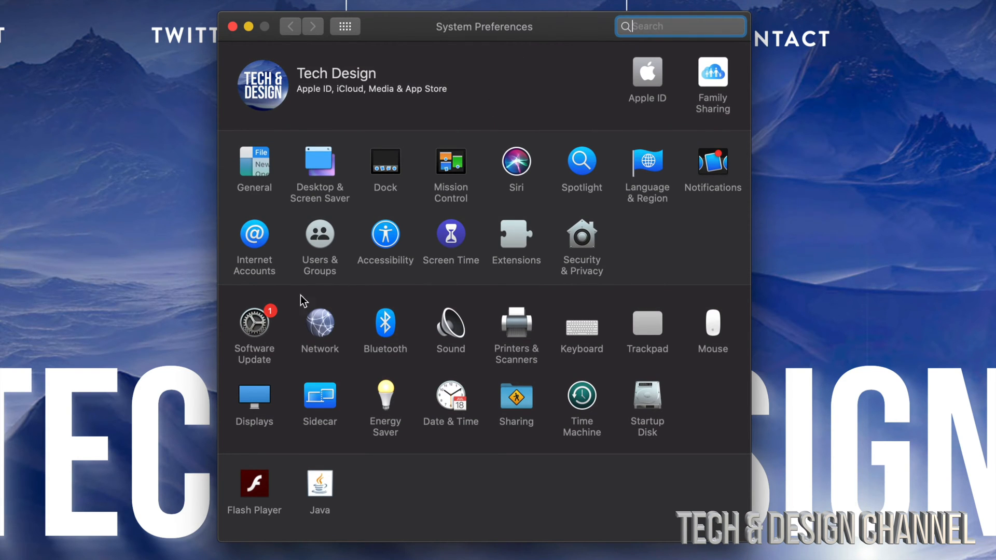
pyautogui.moveTo(294, 305)
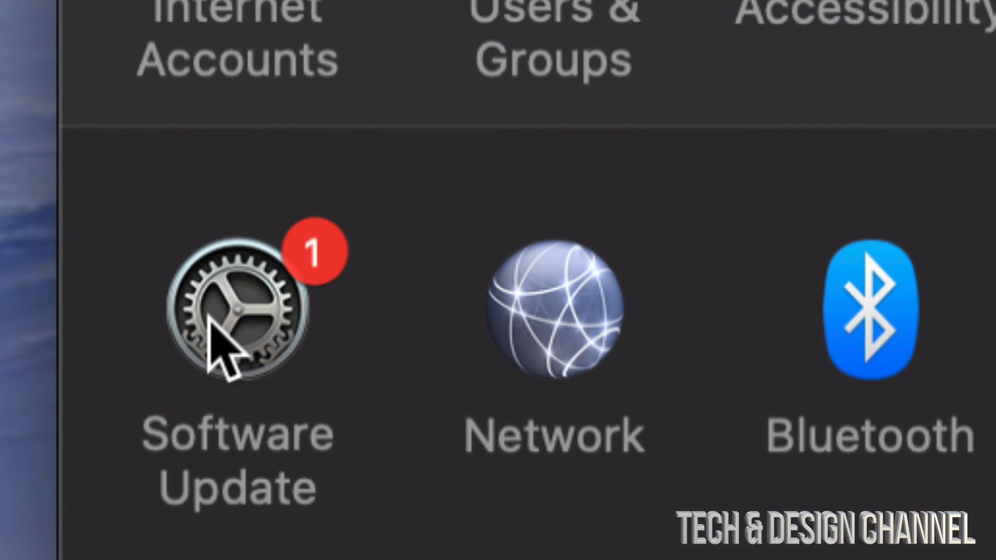
pyautogui.click(237, 312)
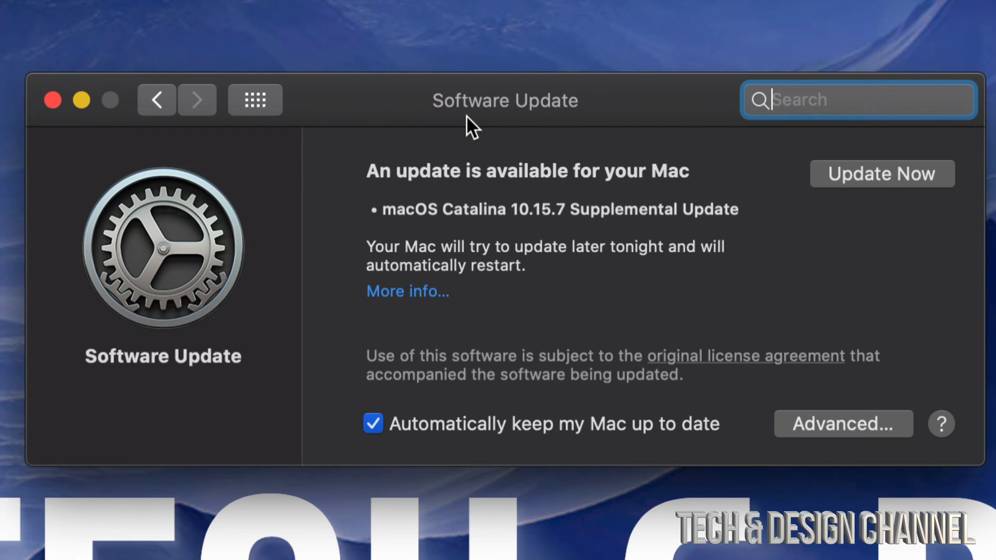
pyautogui.moveTo(744, 238)
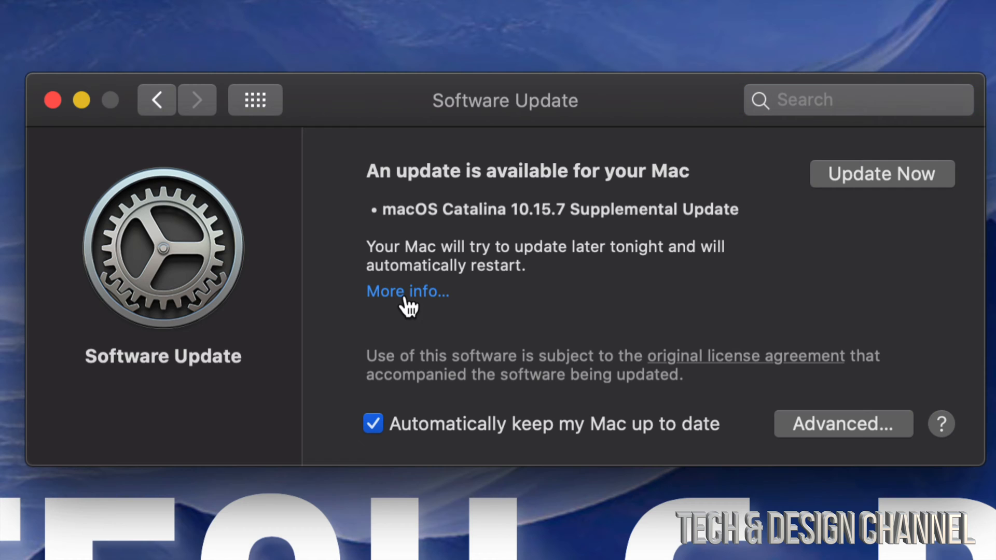
pyautogui.click(407, 291)
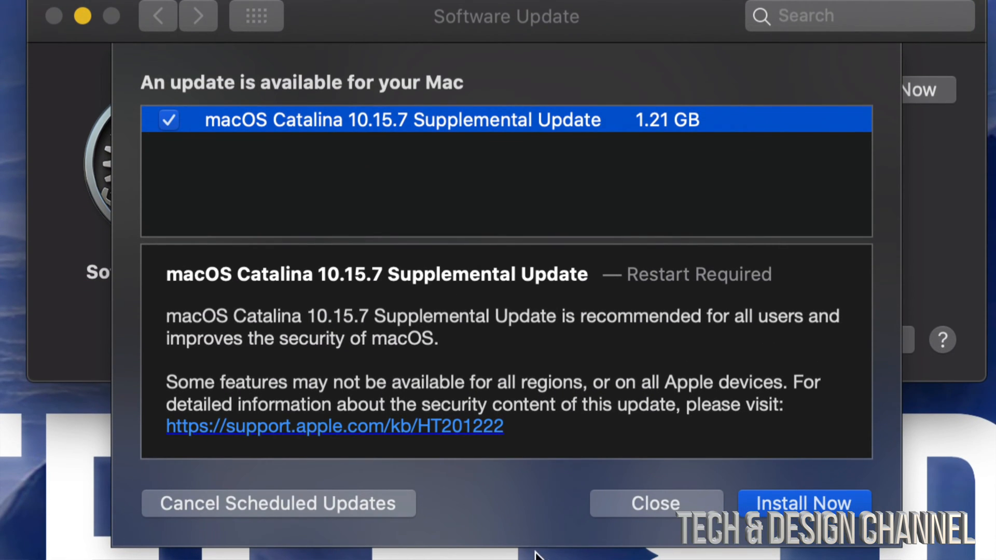
pyautogui.moveTo(602, 299)
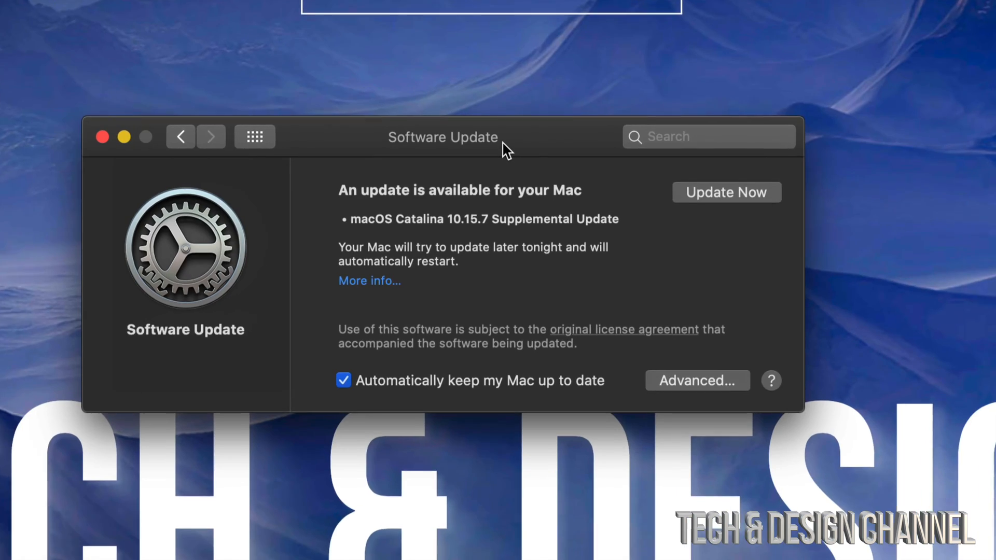
# Install the macOS Catalina 10.15.7 Supplemental Update and restart
pyautogui.click(726, 192)
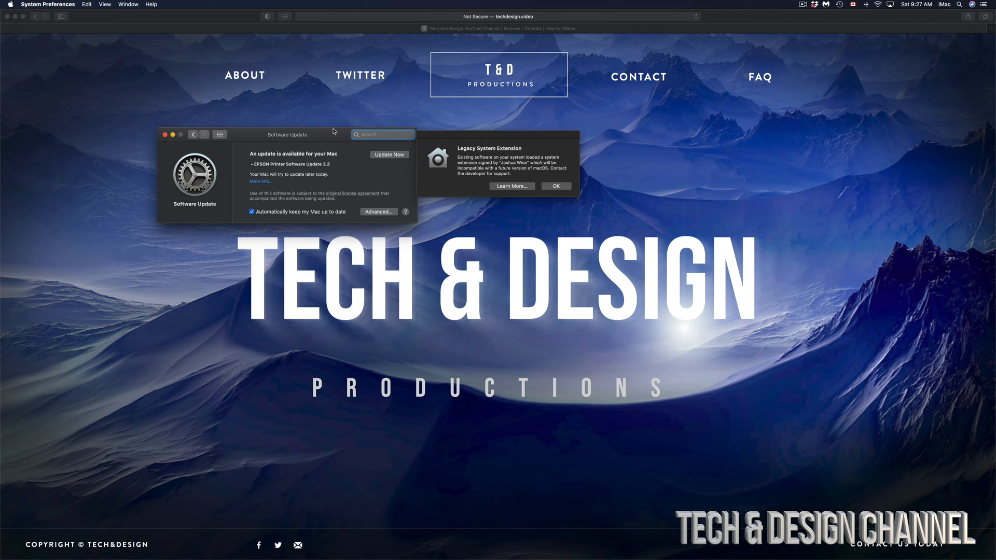
# Centre the Software Update window, dismiss the legacy extension alert, and download EPSON Printer Software Update 3.3
pyautogui.moveTo(286, 134); pyautogui.dragTo(512, 203)
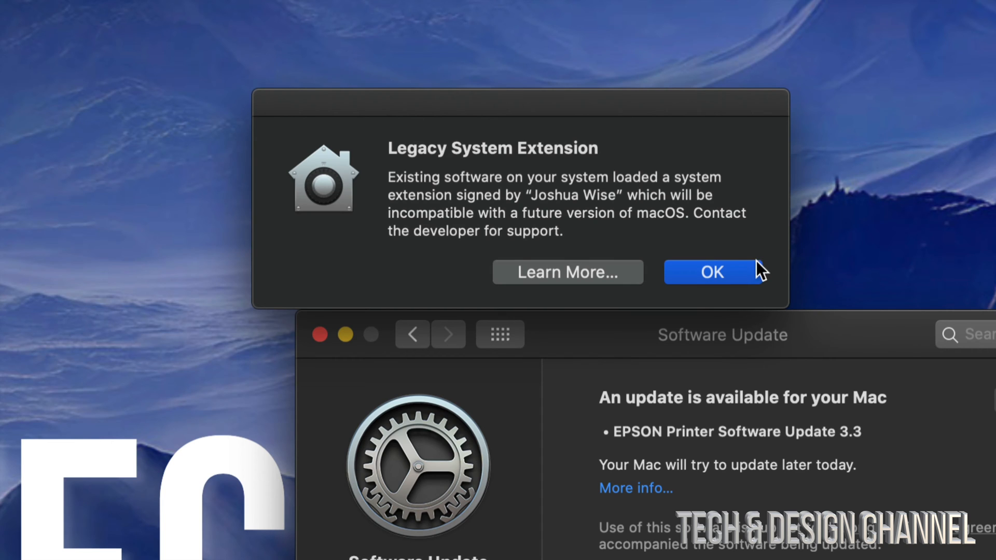
pyautogui.click(711, 272)
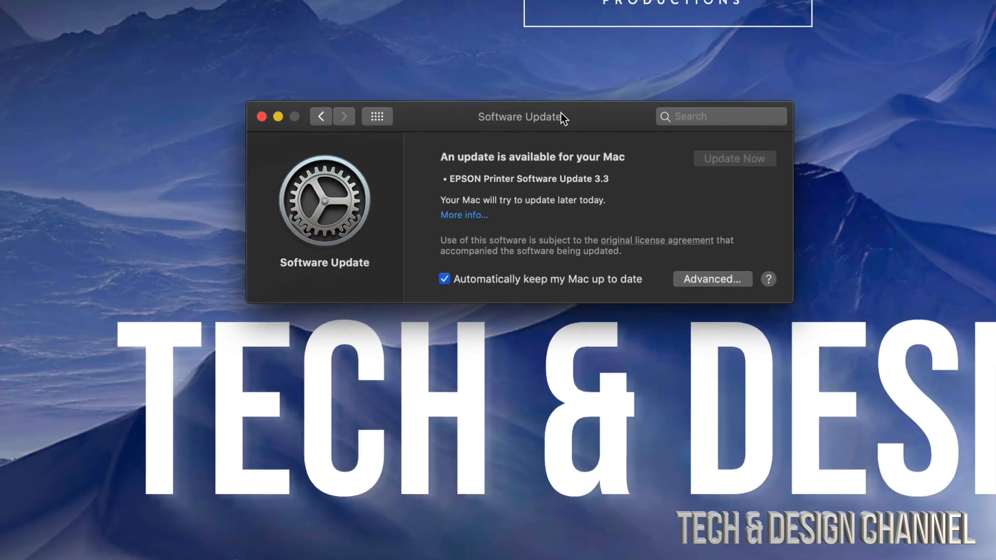
pyautogui.click(735, 158)
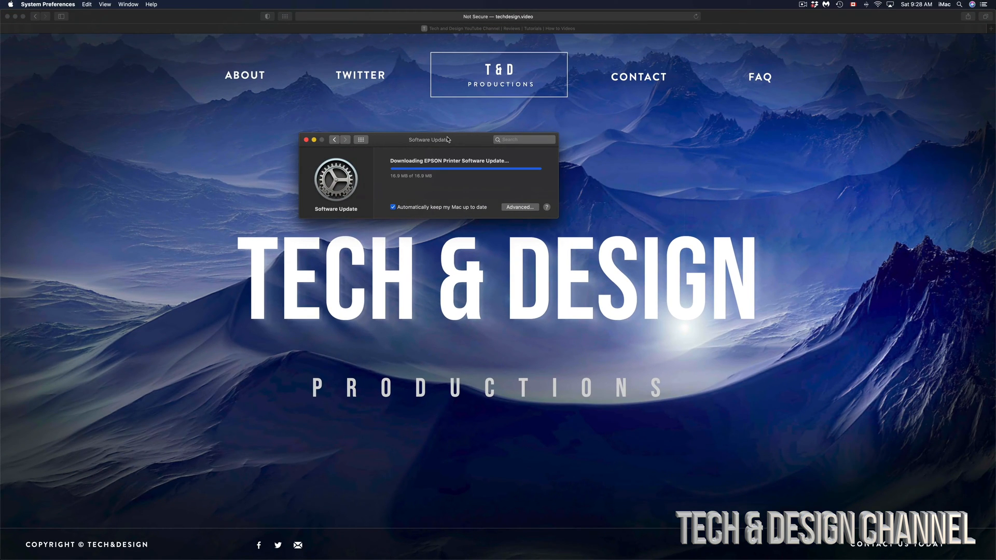